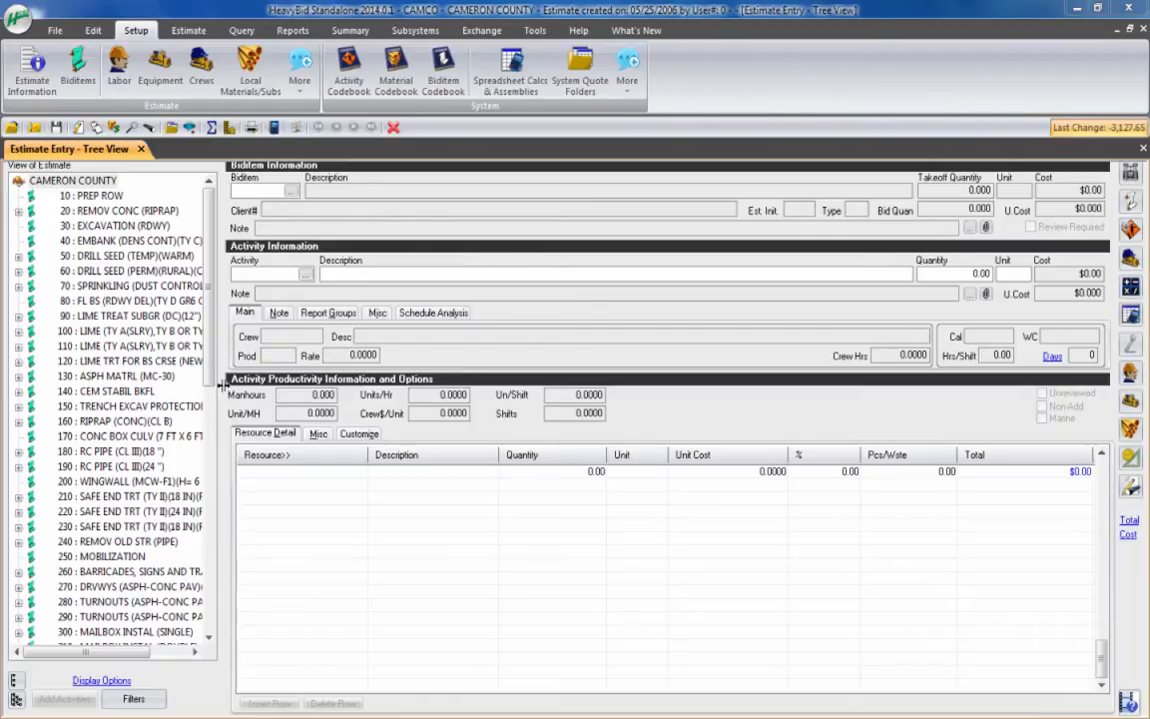
# - Browse the electrical bid items and load biditem 330 CONDUIT (PVC), which has no activities yet
pyautogui.scroll(-3)
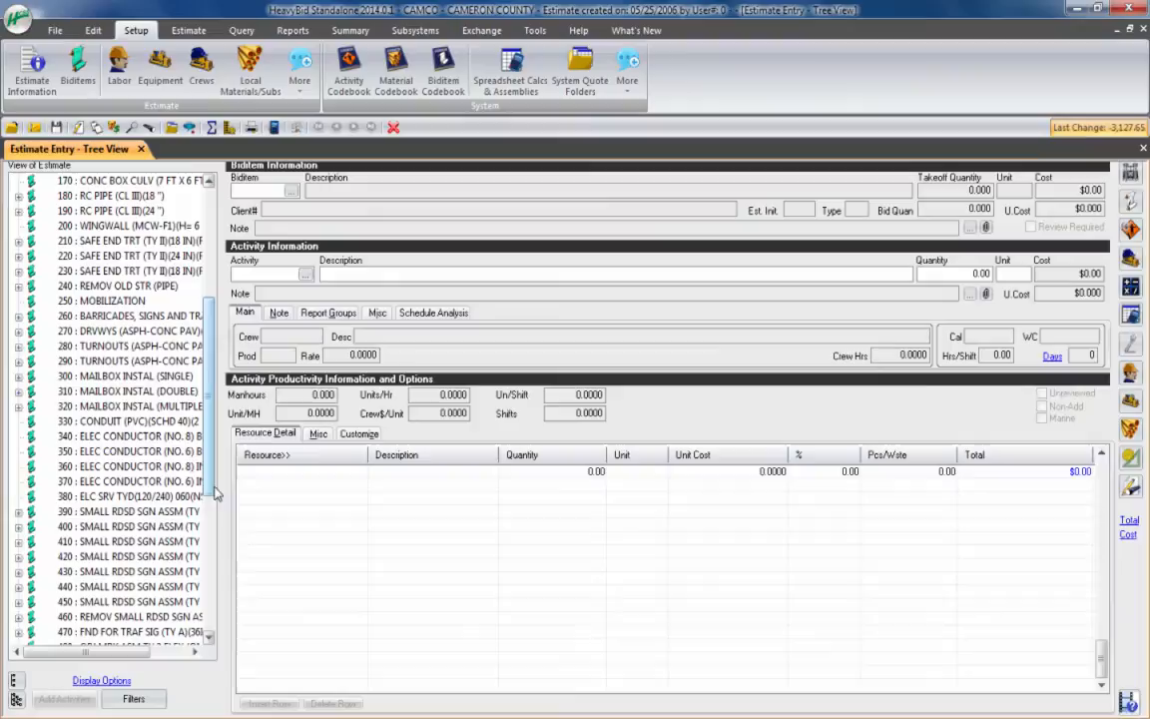
pyautogui.click(120, 464)
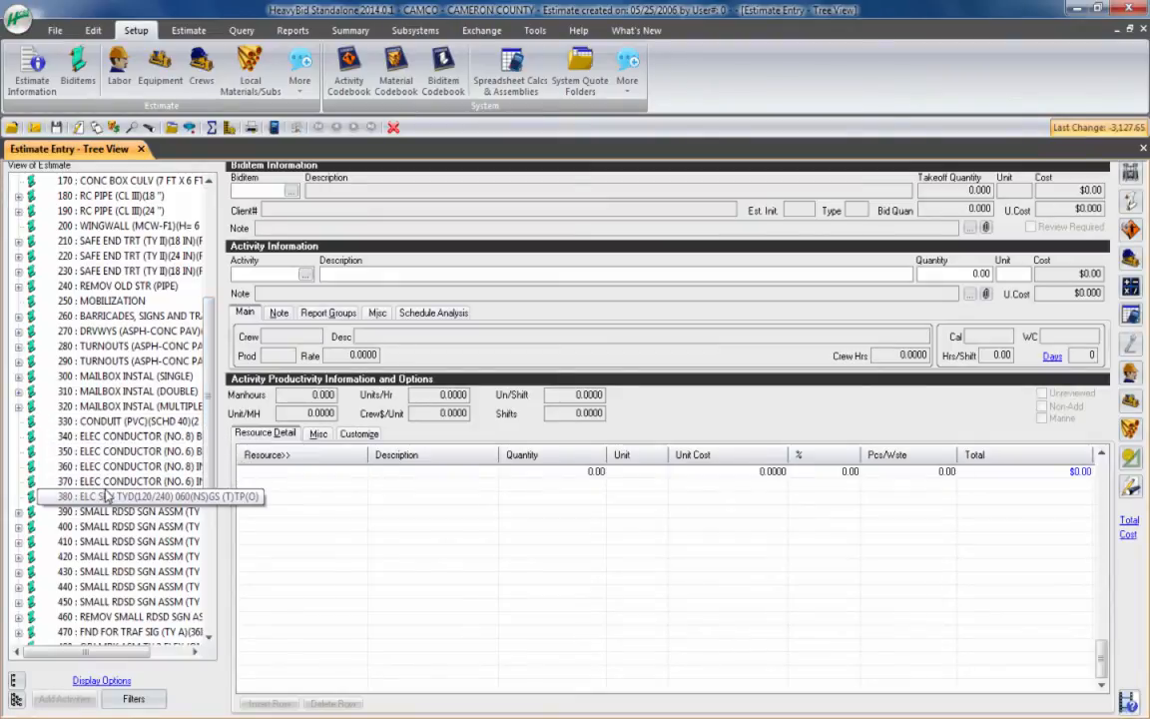
pyautogui.click(120, 440)
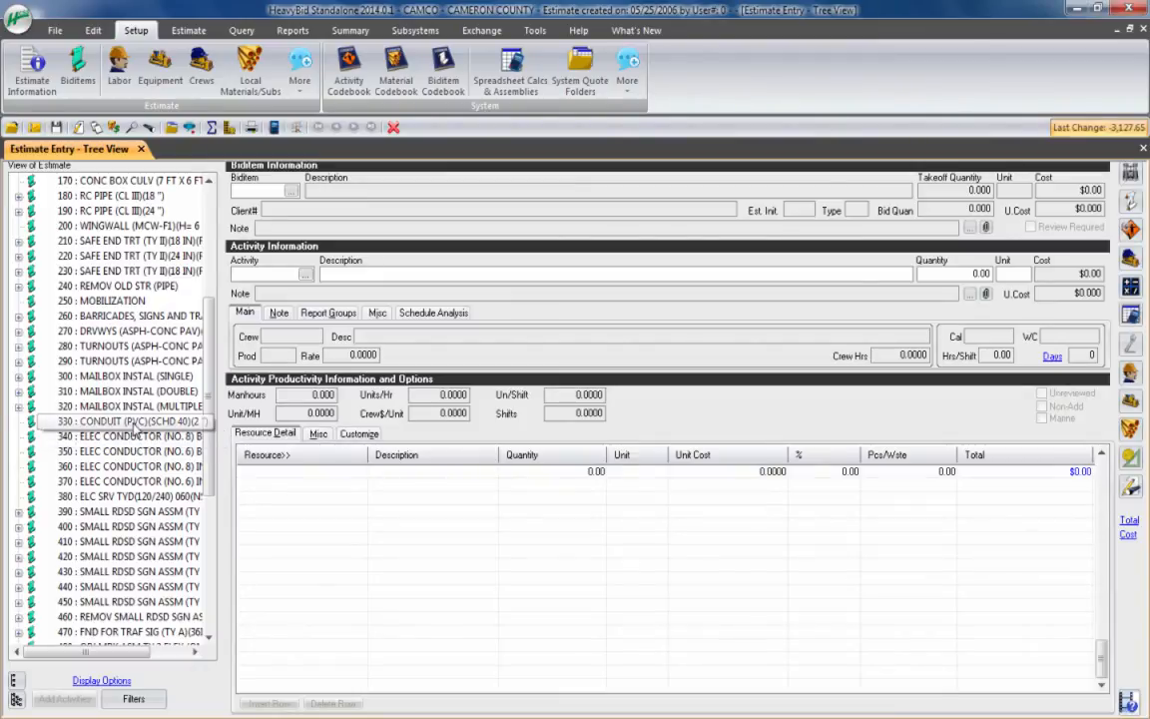
pyautogui.click(123, 420)
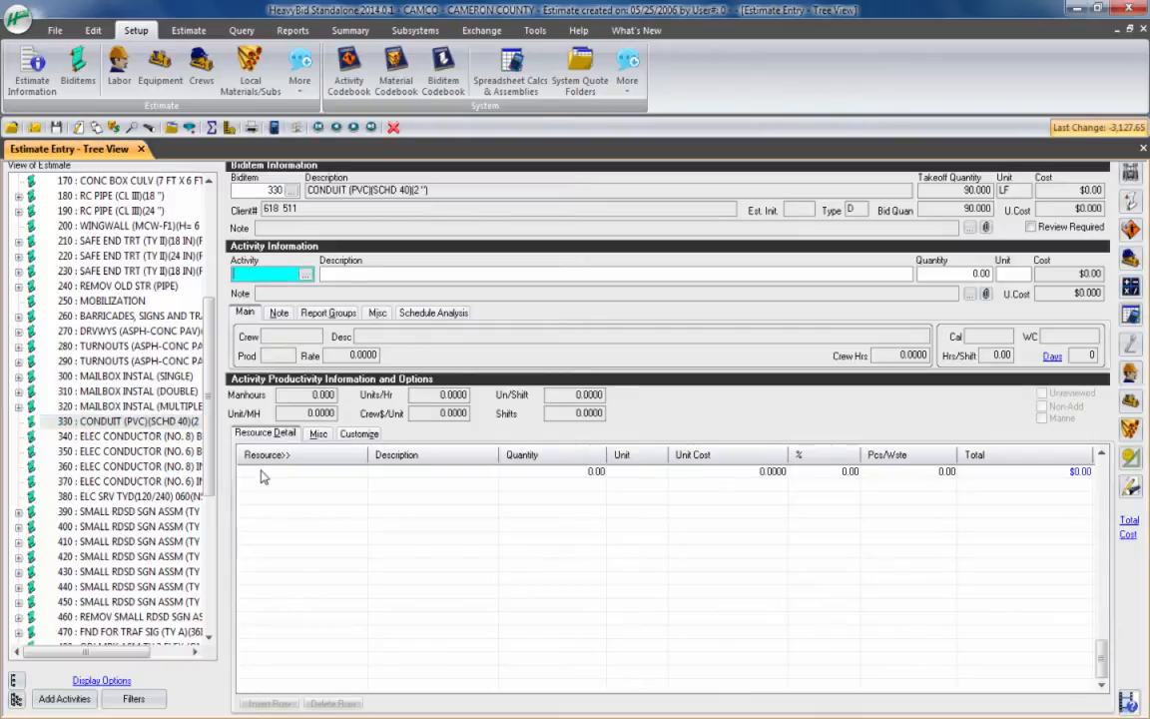
pyautogui.moveTo(320, 487)
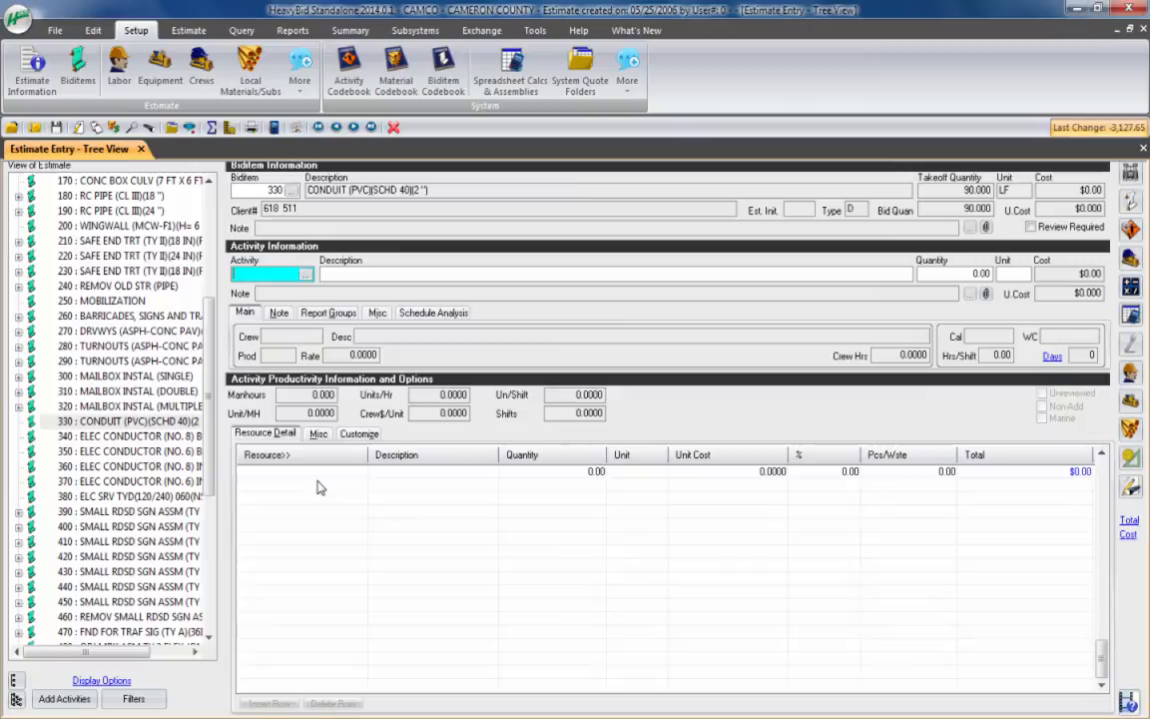
pyautogui.click(130, 512)
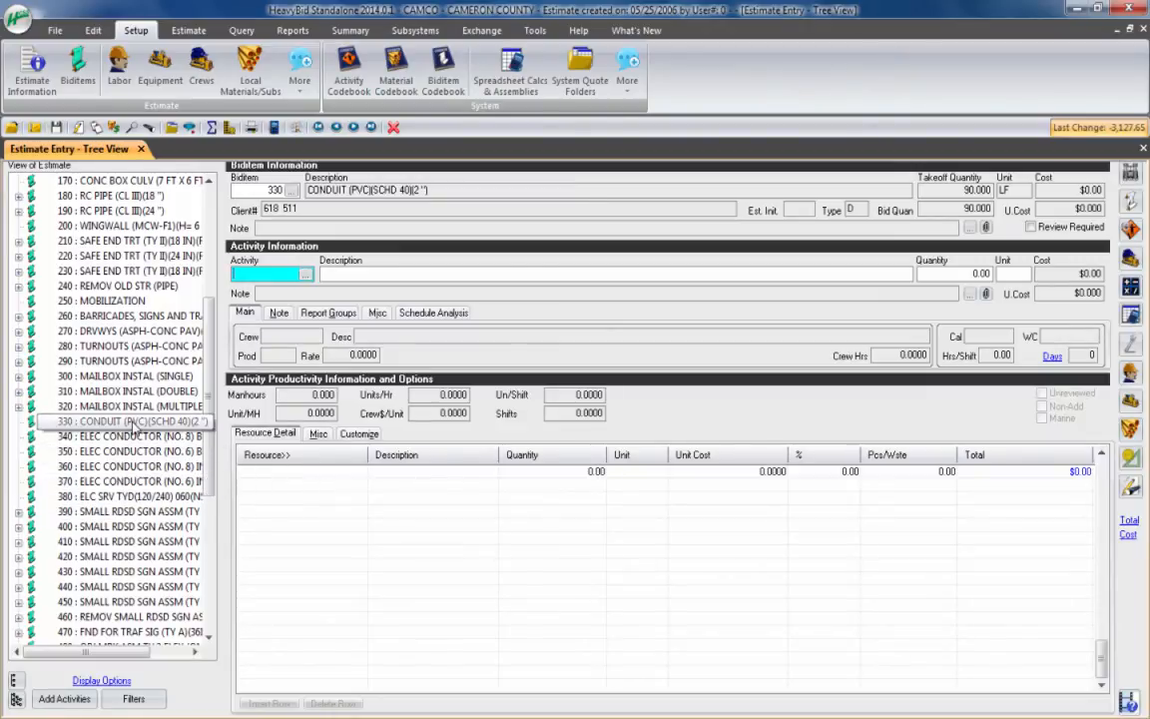
pyautogui.click(120, 435)
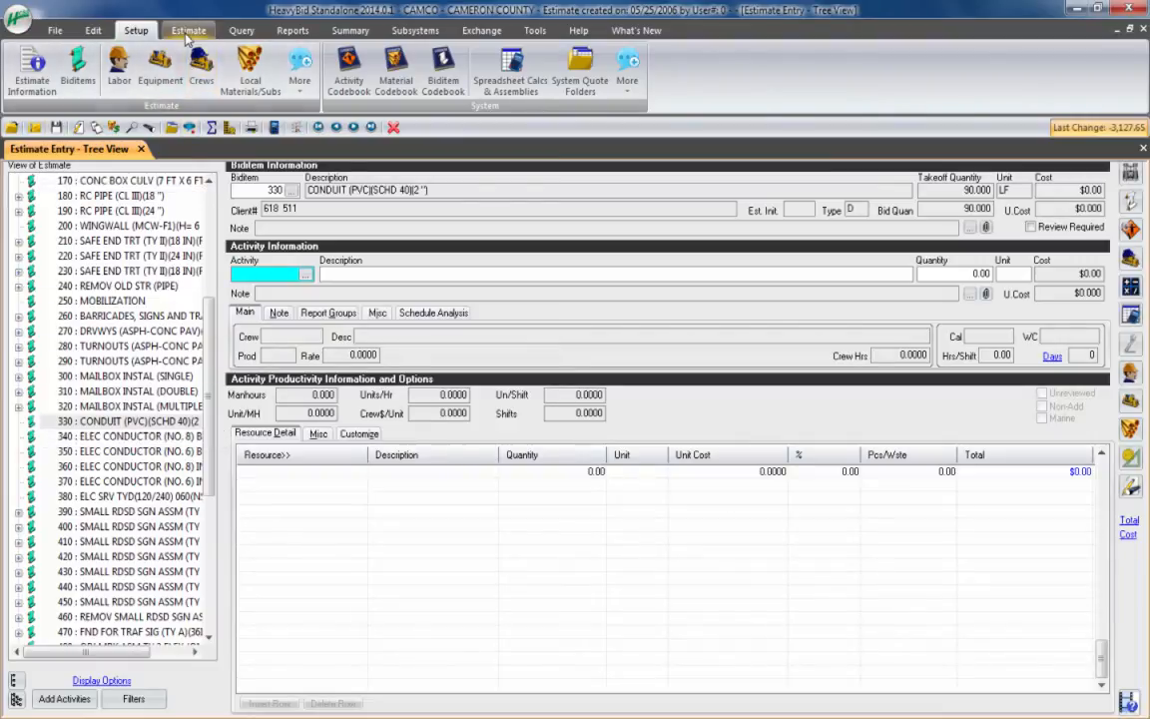
# - Begin a Quick Sub/Material Entry with resource 4ELEC (Electric Sub)
pyautogui.click(190, 30)
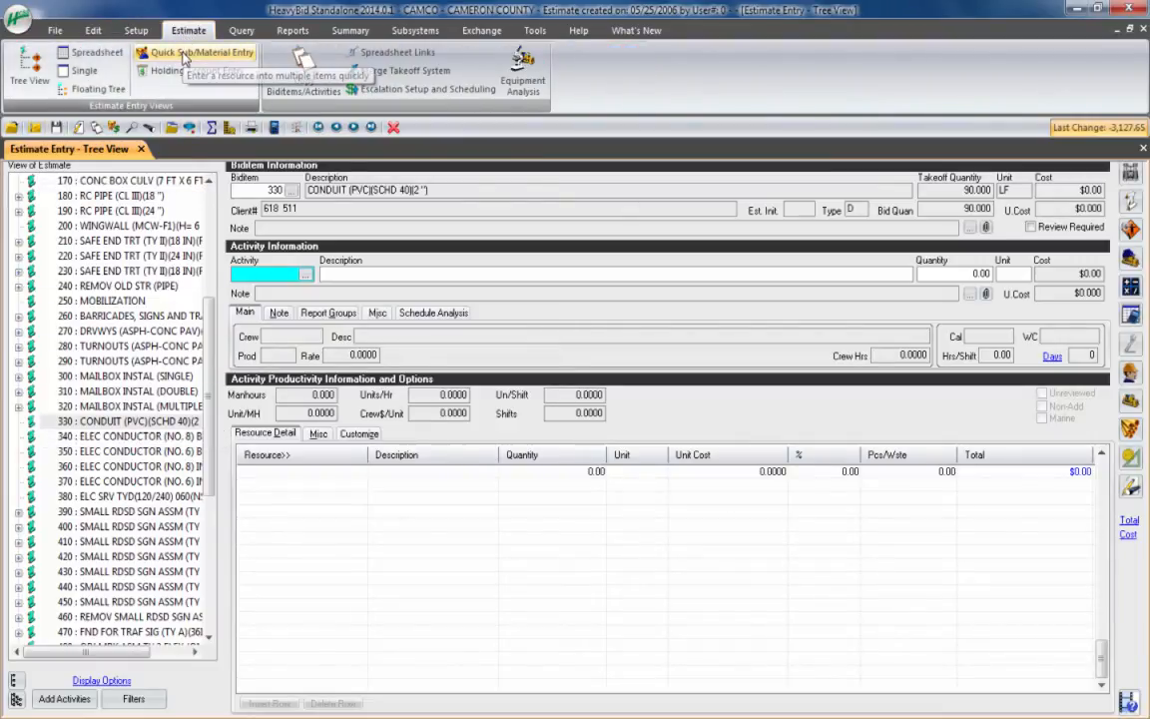
pyautogui.click(192, 52)
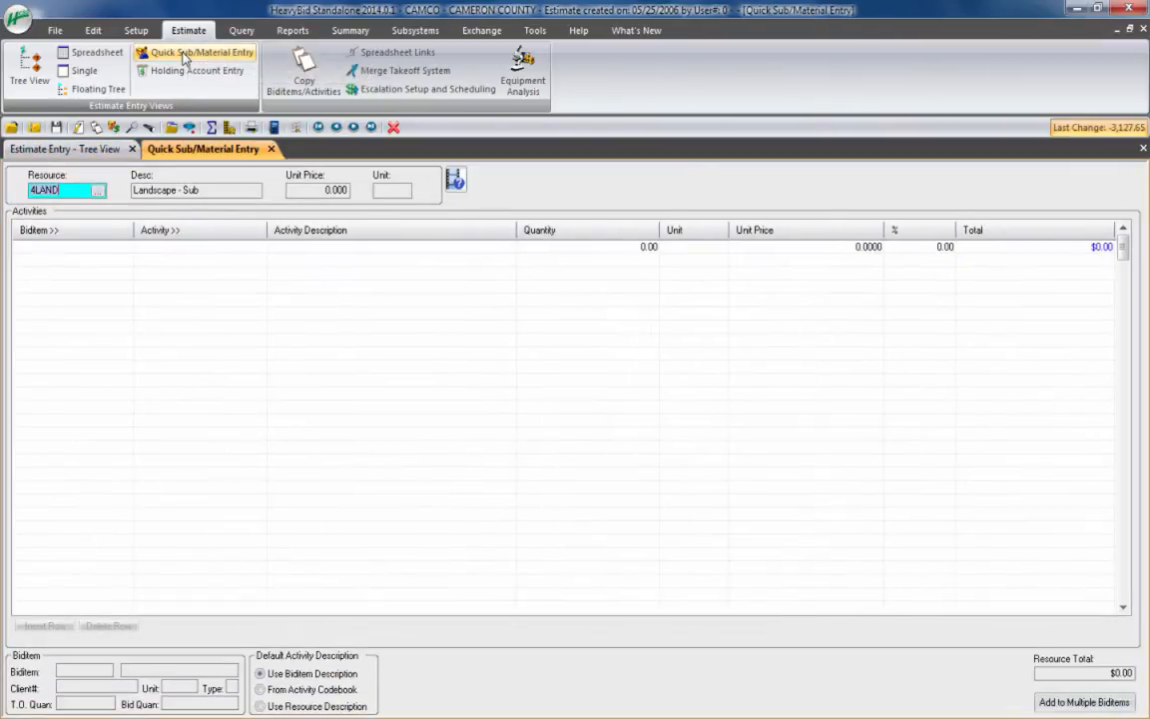
pyautogui.moveTo(108, 175)
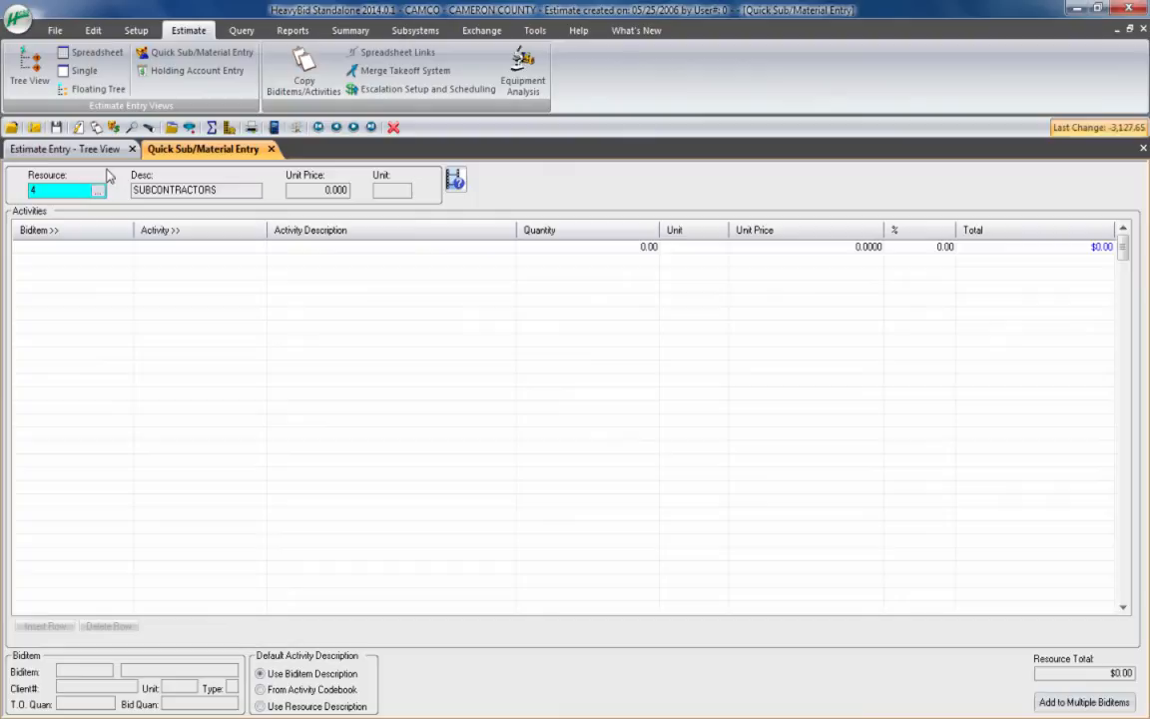
pyautogui.write('4ELEC')
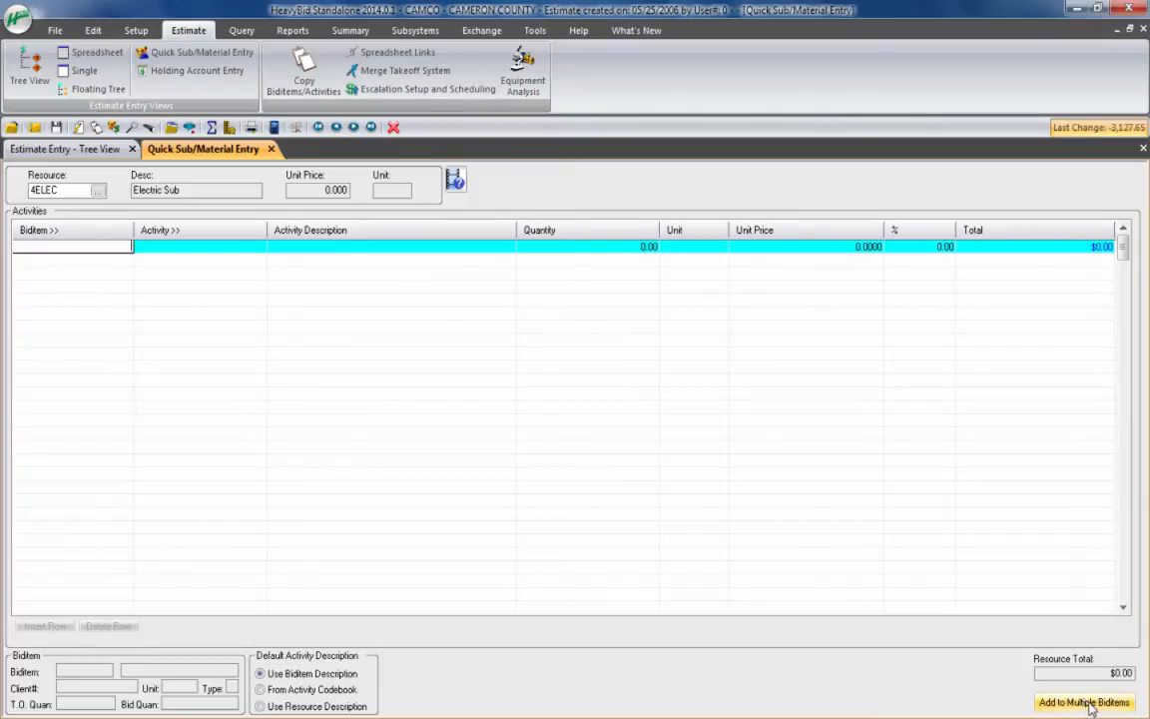
# - Select biditems 330–380 (conduit, conductors, electric service) in the multiple-biditem list
pyautogui.click(1084, 703)
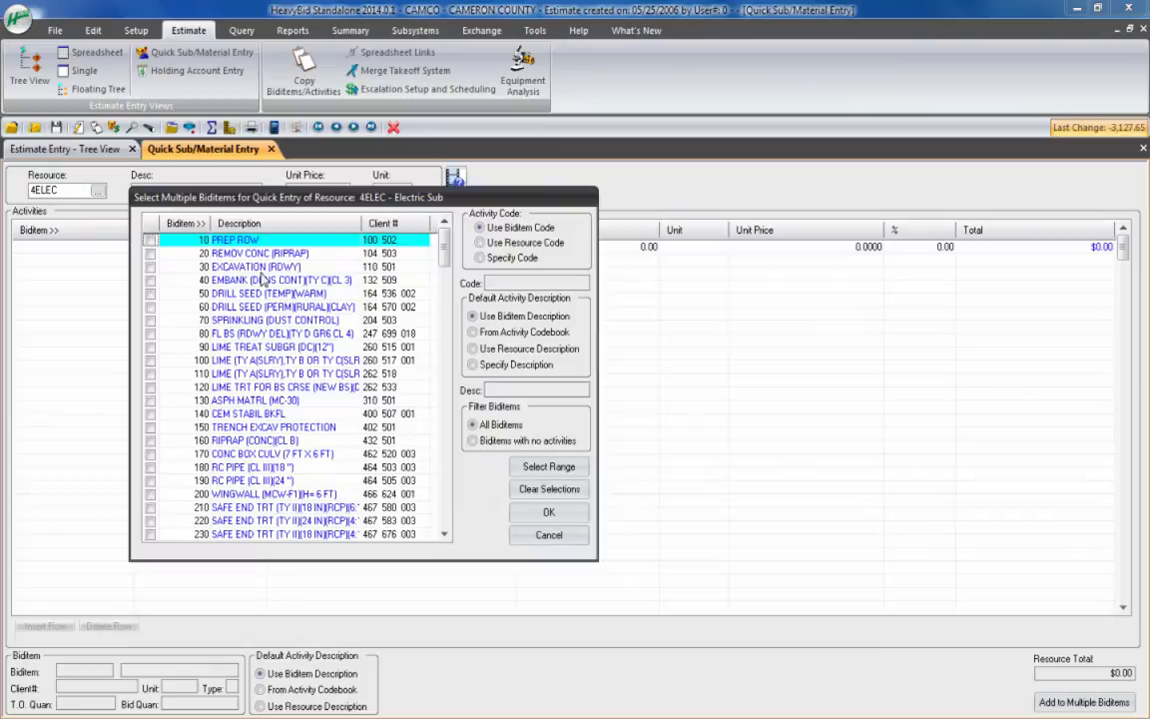
pyautogui.click(247, 412)
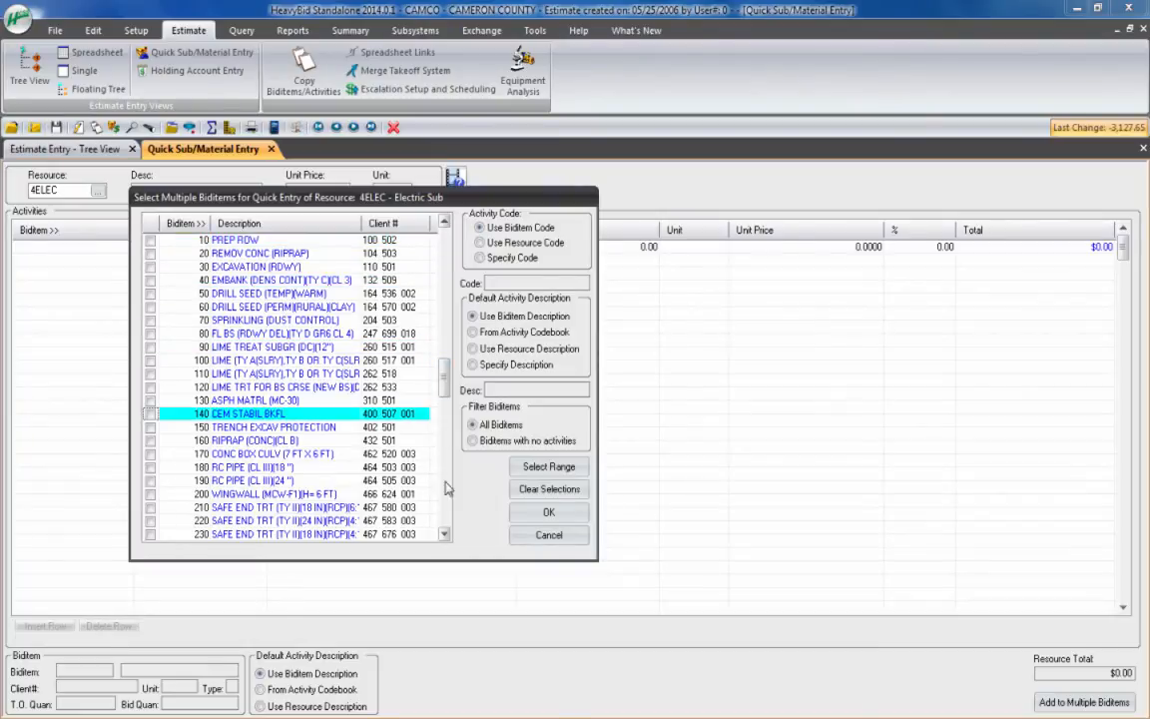
pyautogui.scroll(-3)
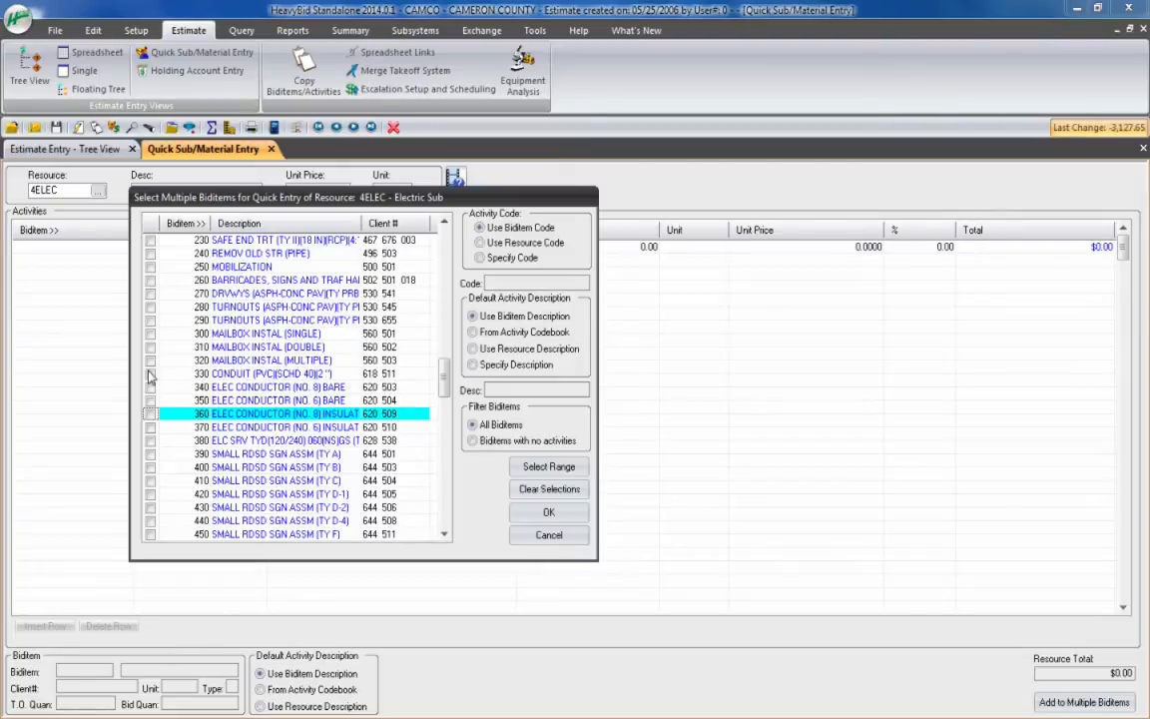
pyautogui.click(150, 388)
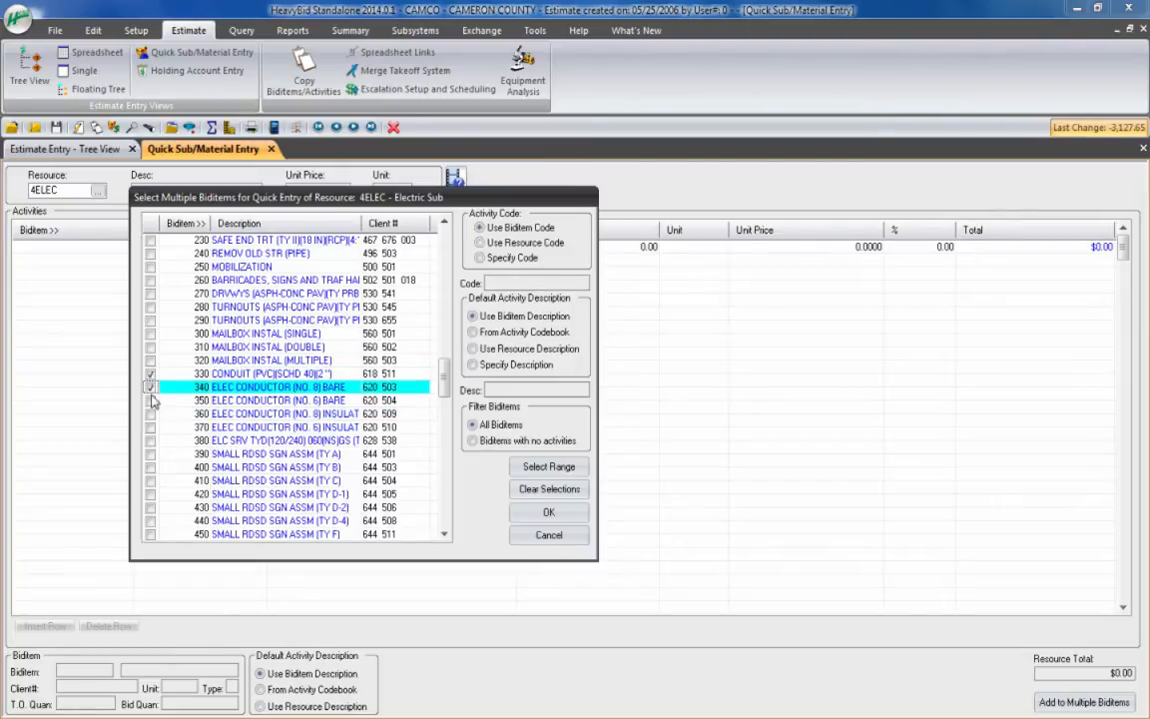
pyautogui.click(152, 412)
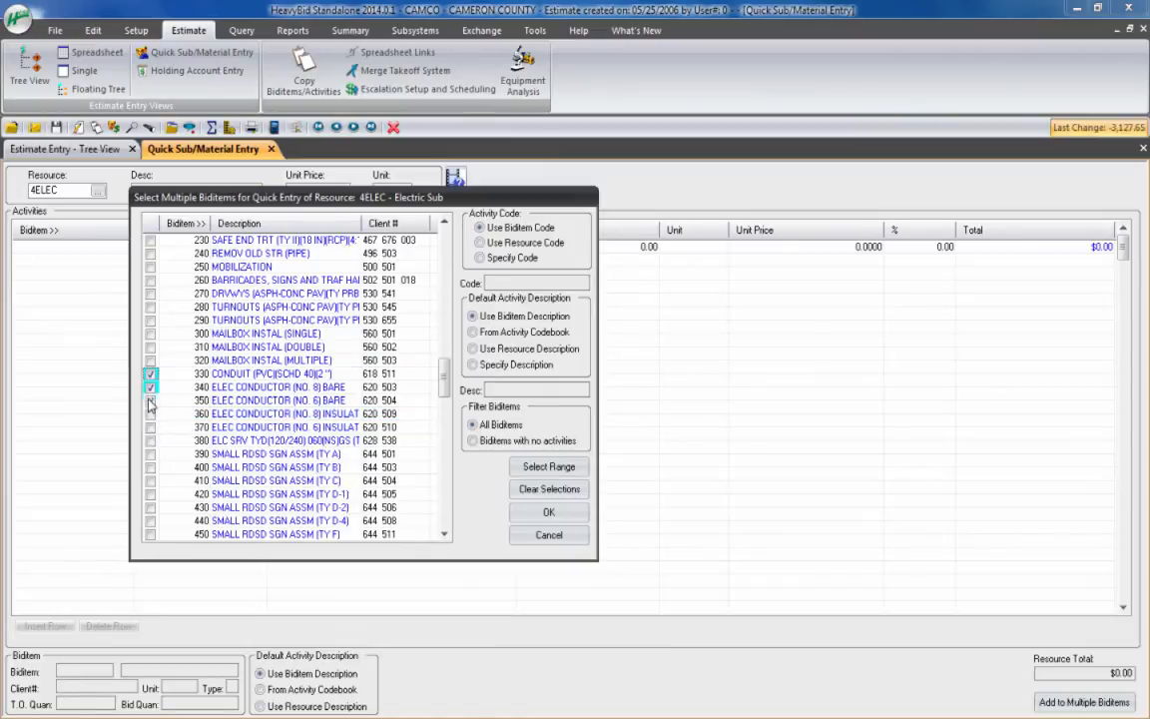
pyautogui.click(146, 399)
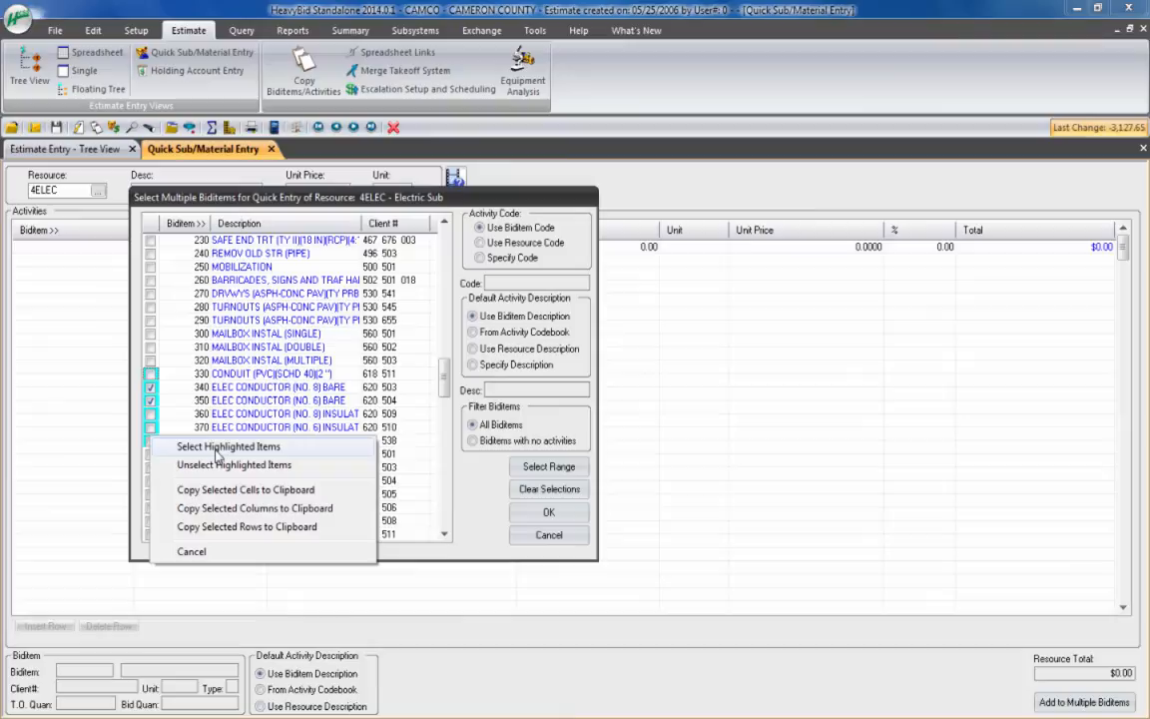
pyautogui.click(228, 447)
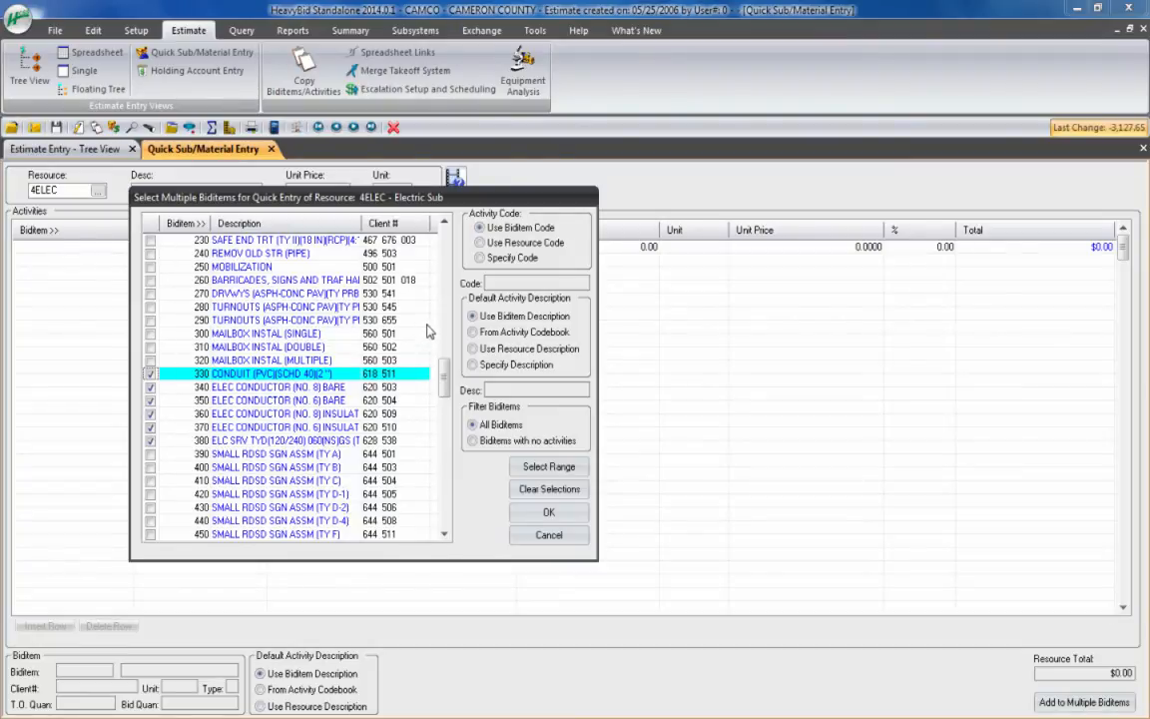
# - Assign default activity code ELEC and add the Electric Sub to the chosen bid items
pyautogui.click(480, 227)
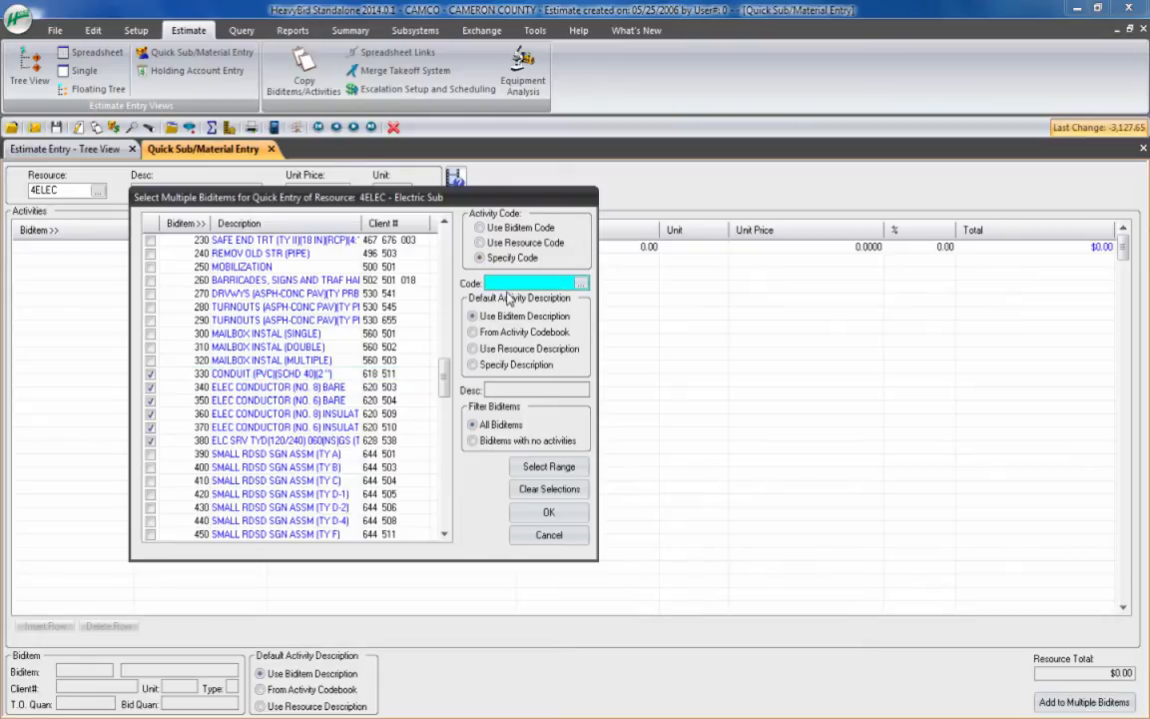
pyautogui.write('ELEC')
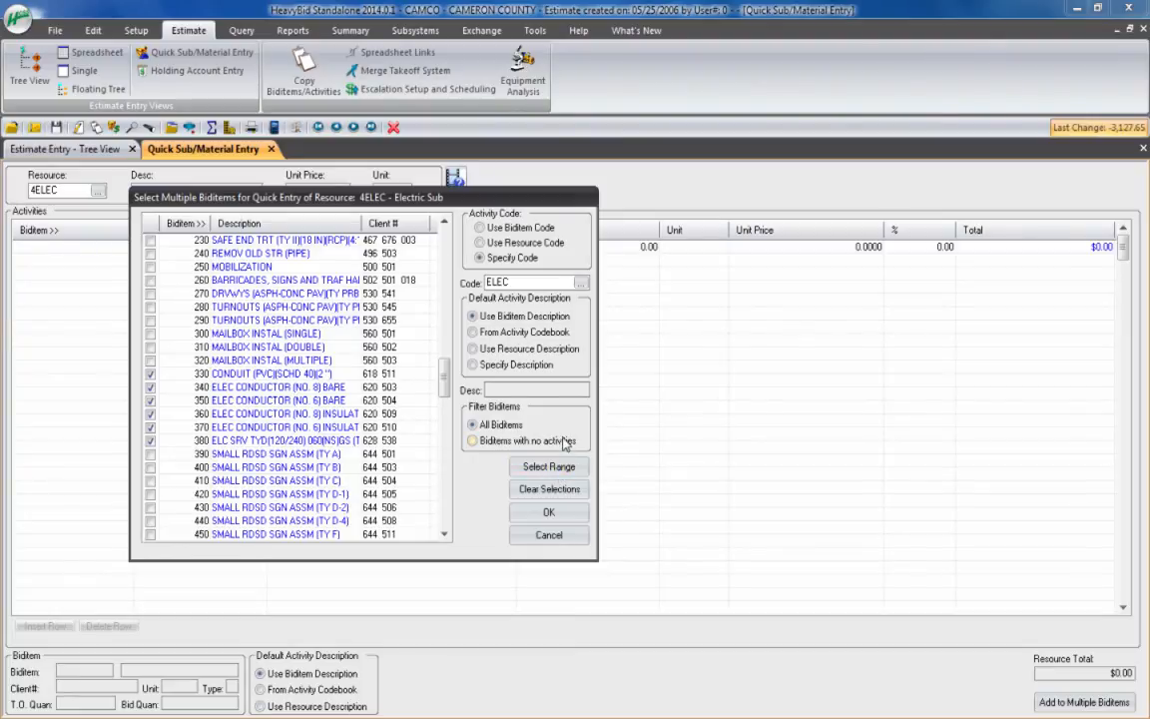
pyautogui.click(547, 512)
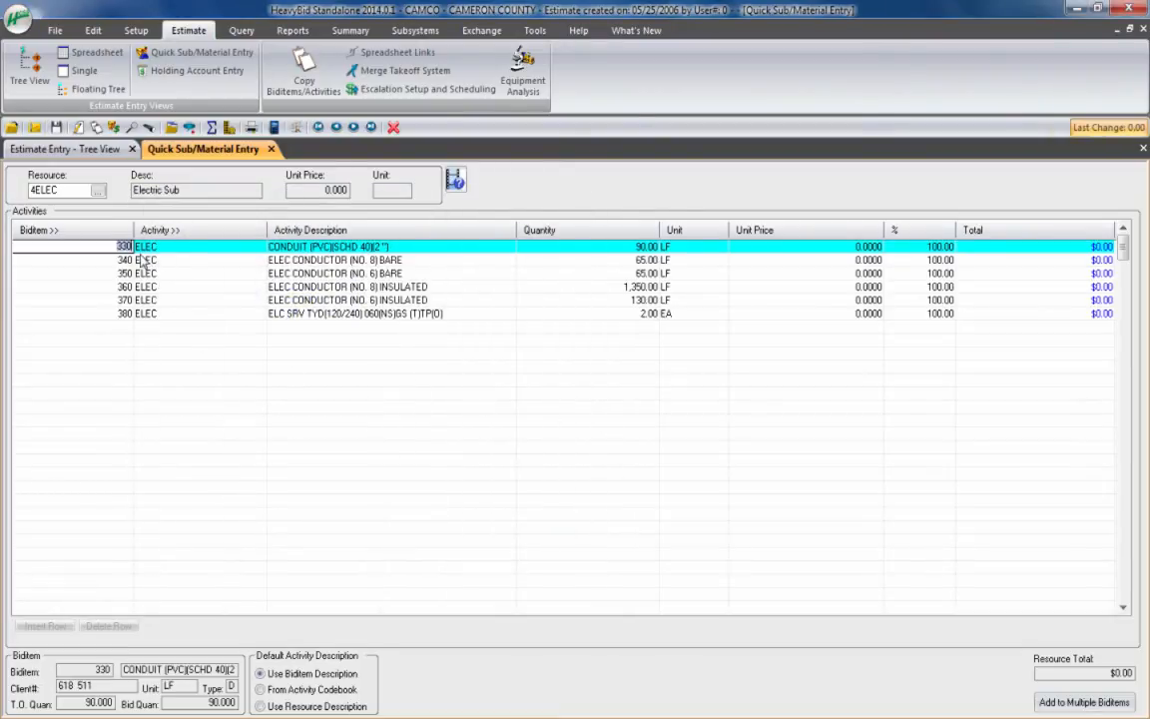
pyautogui.moveTo(212, 291)
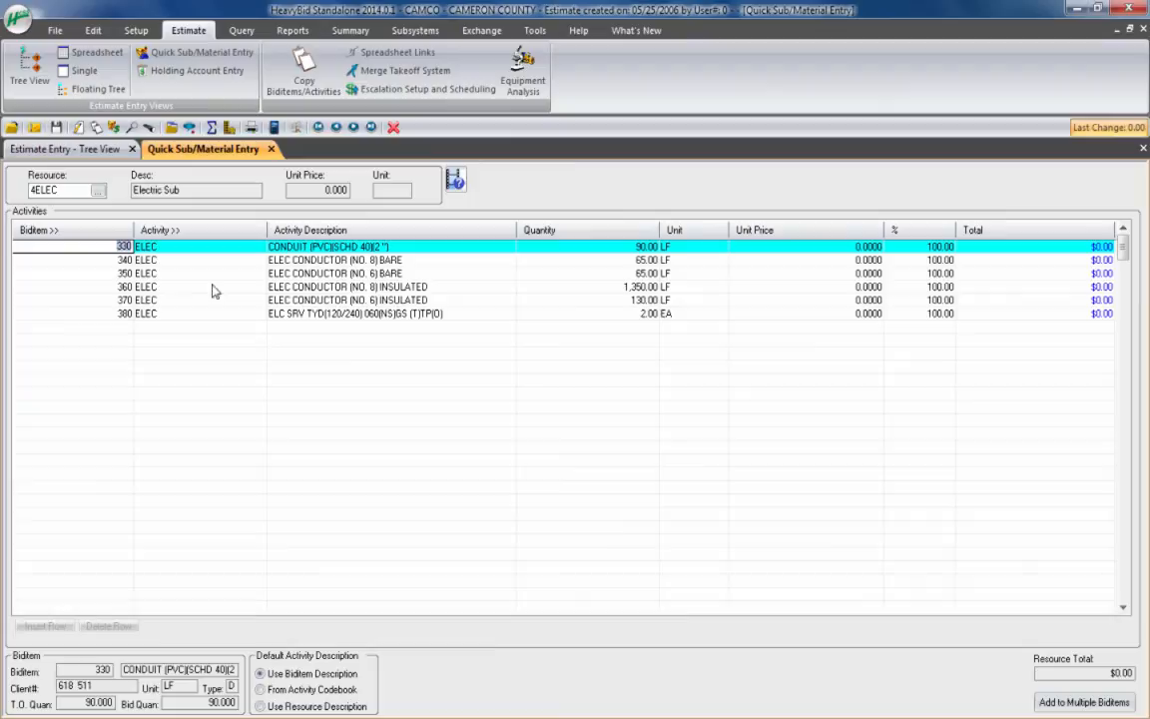
pyautogui.moveTo(162, 304)
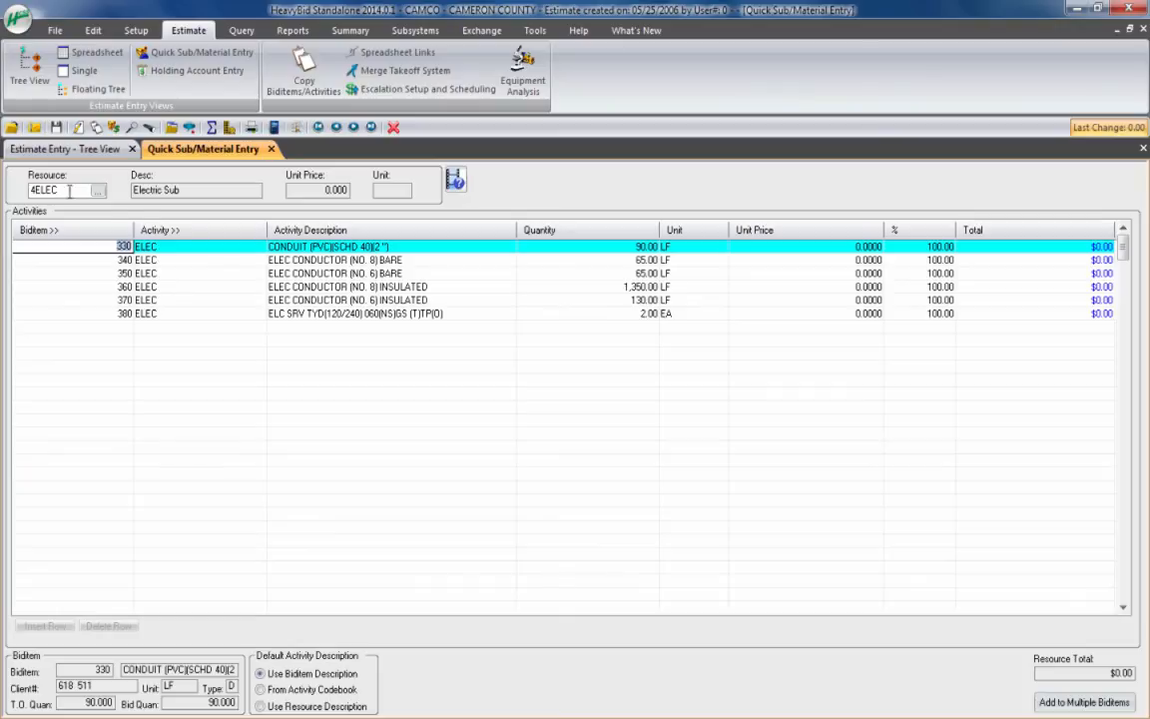
pyautogui.click(807, 248)
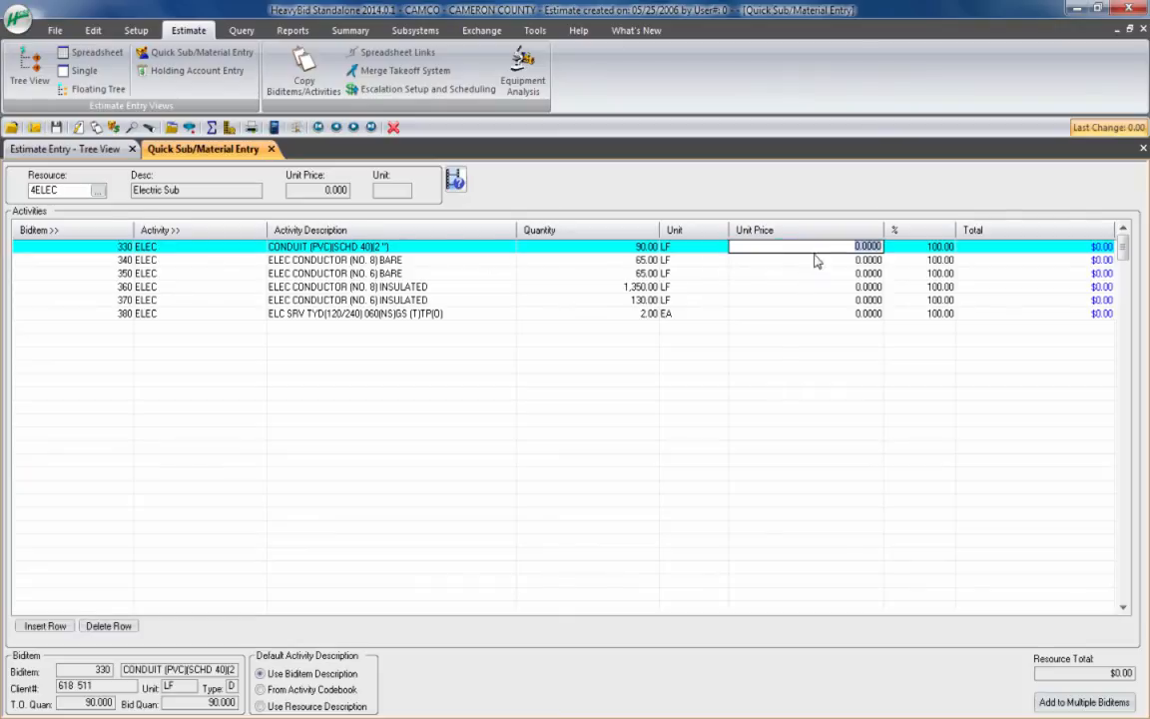
pyautogui.moveTo(829, 319)
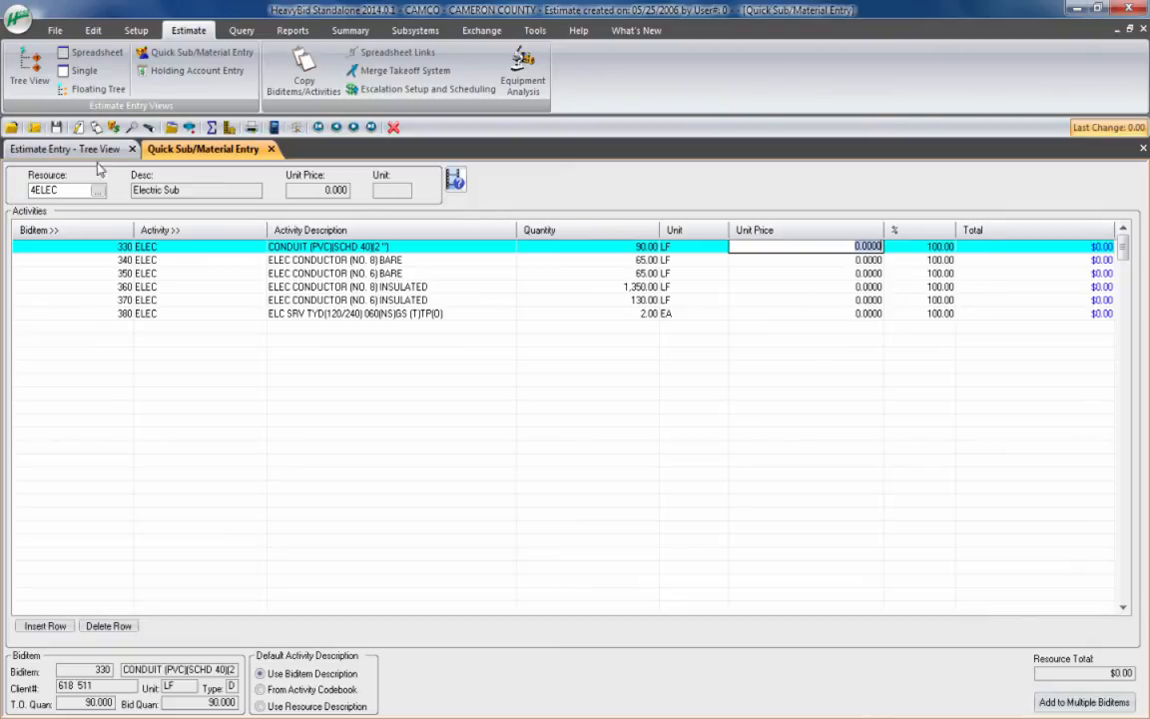
# - View the bare no. 8 conductor bid item with its new ELEC activity and 4ELEC resource
pyautogui.click(68, 147)
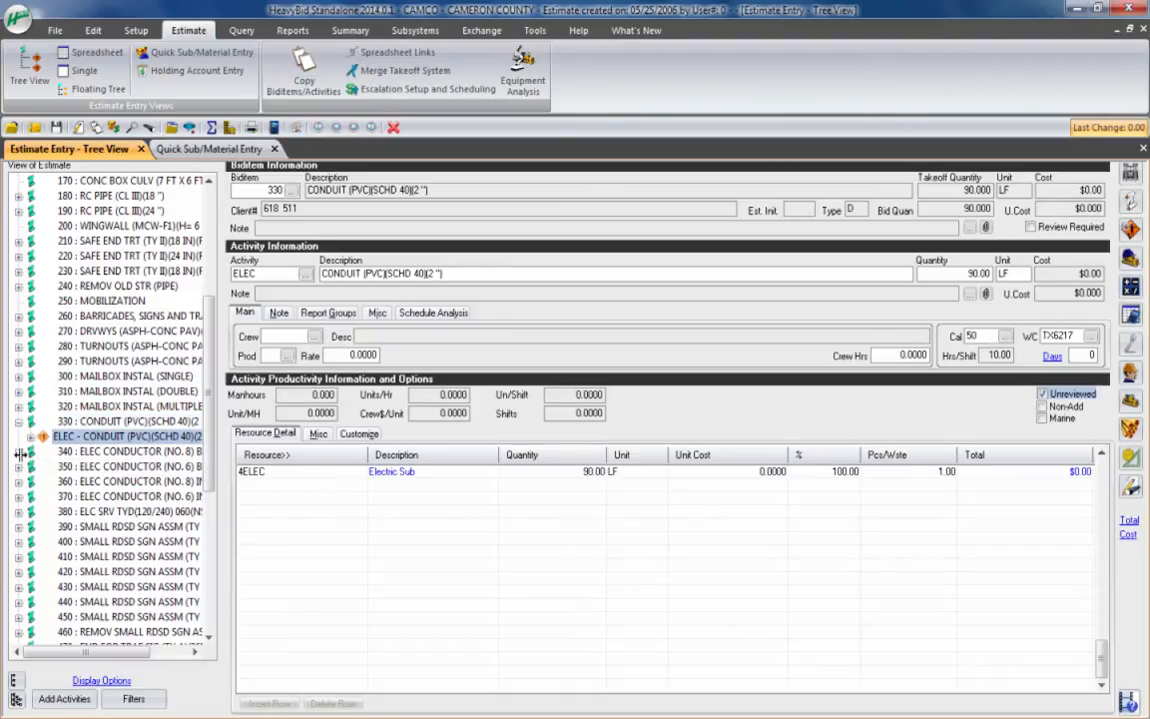
pyautogui.click(110, 467)
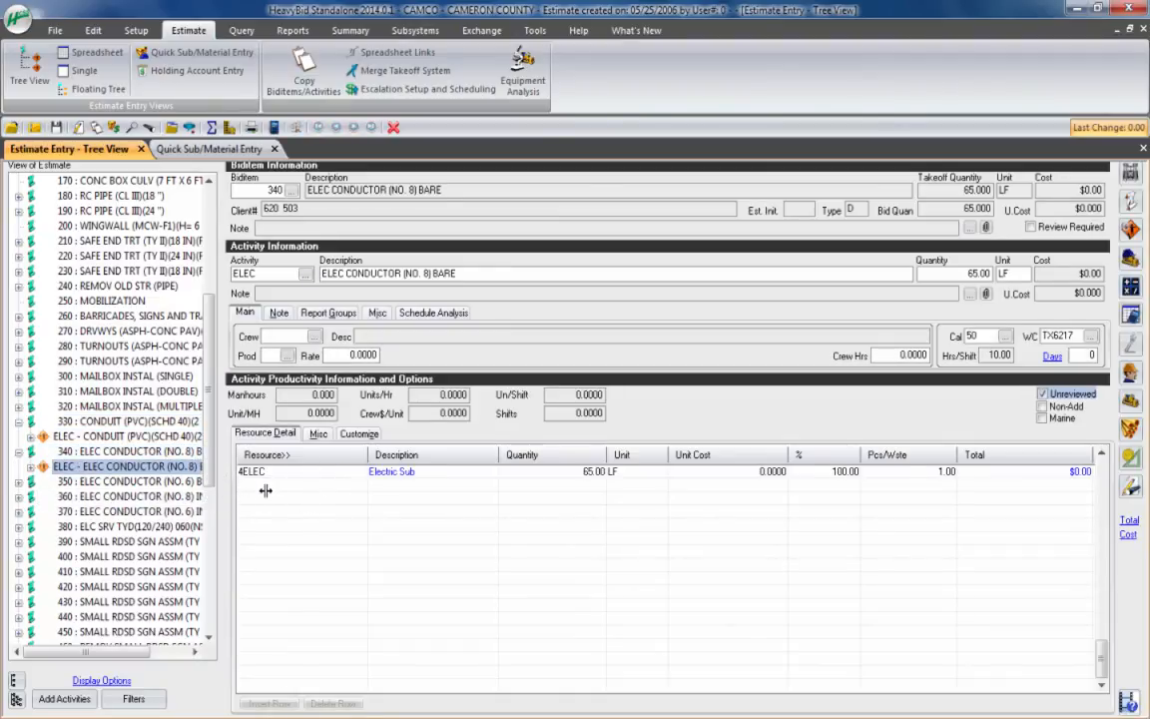
pyautogui.moveTo(270, 492)
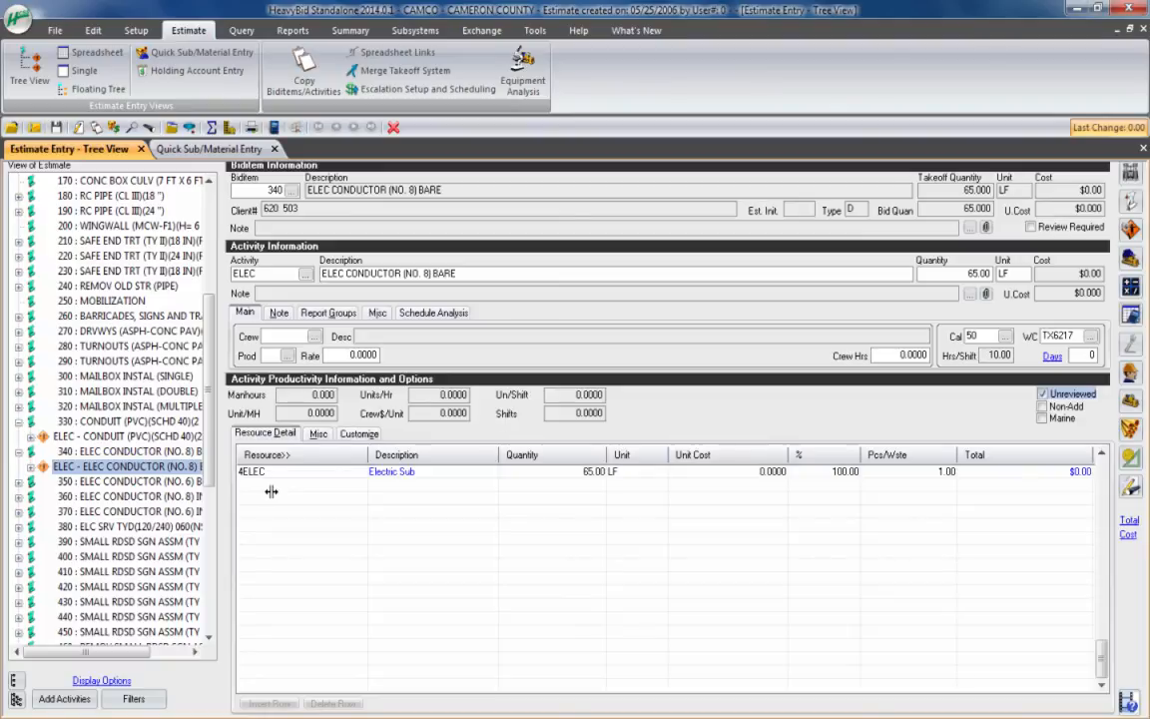